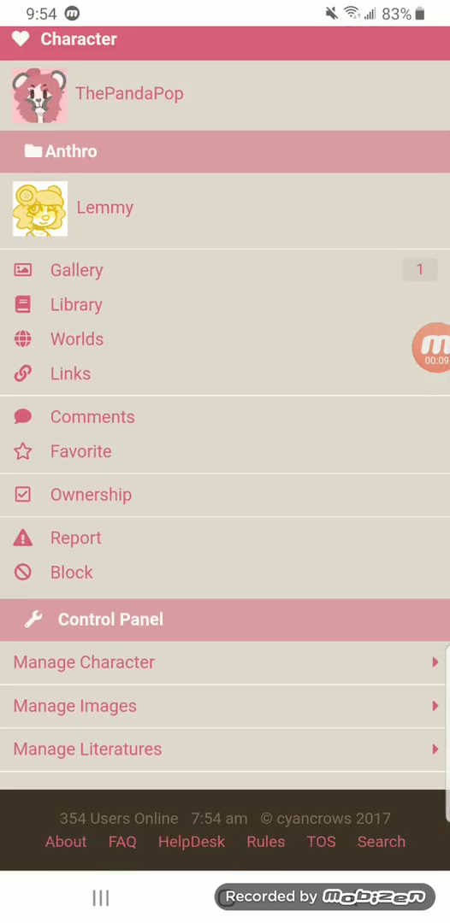
# View Lemmy's avatar settings page, then return to the Toyhouse home page.
pyautogui.click(84, 662)
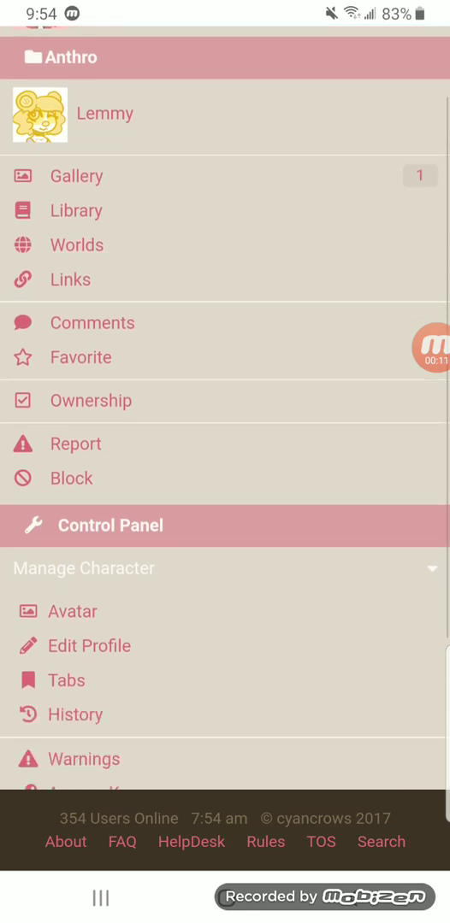
pyautogui.click(72, 611)
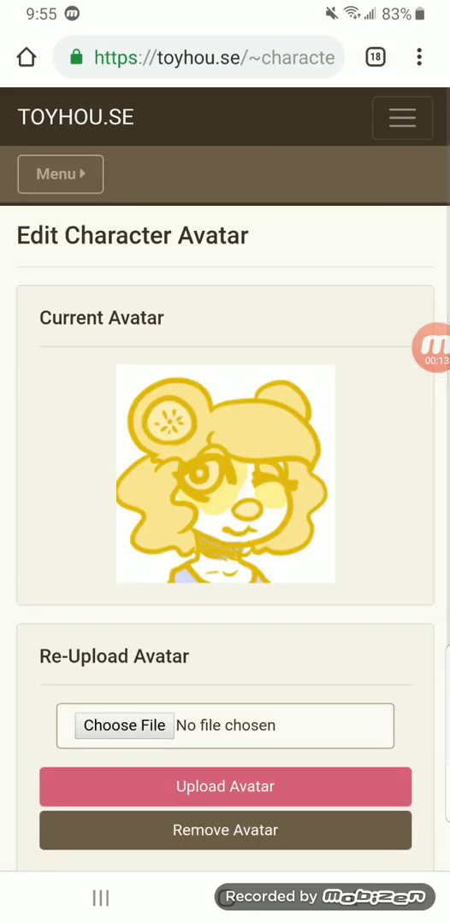
pyautogui.scroll(-3)
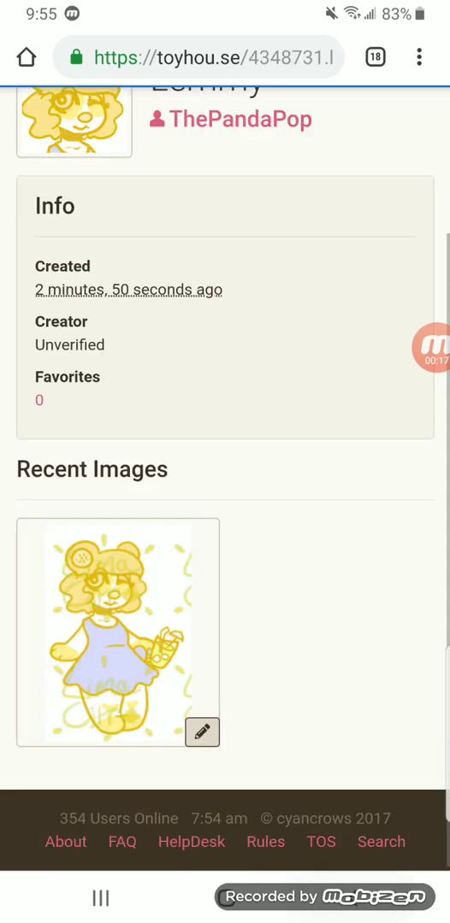
pyautogui.scroll(-3)
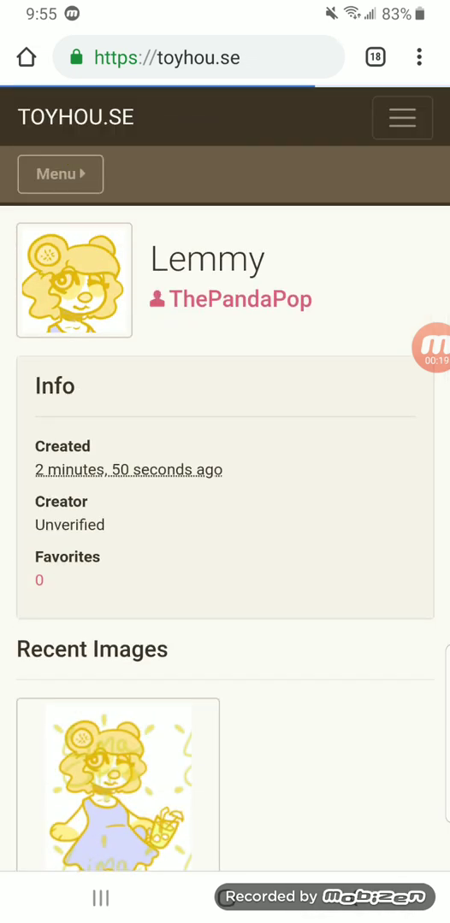
pyautogui.click(402, 117)
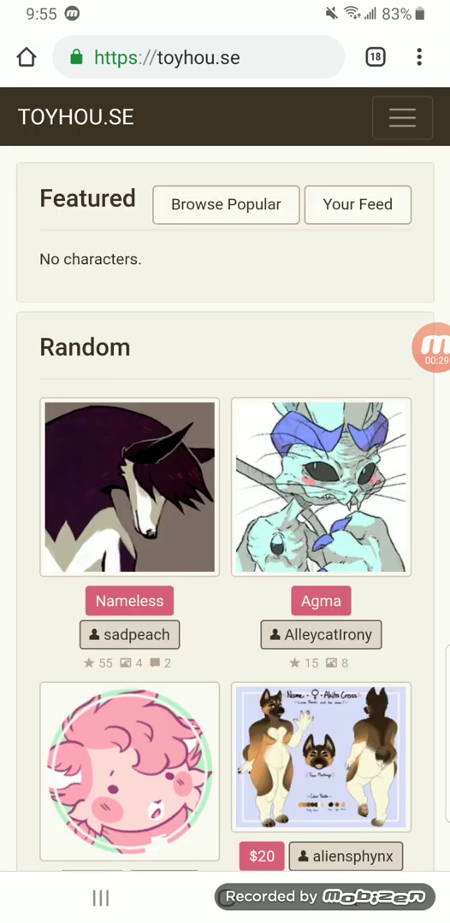
# Open your Characters list from the menu and browse the Sonas folder to Lemmy.
pyautogui.click(402, 117)
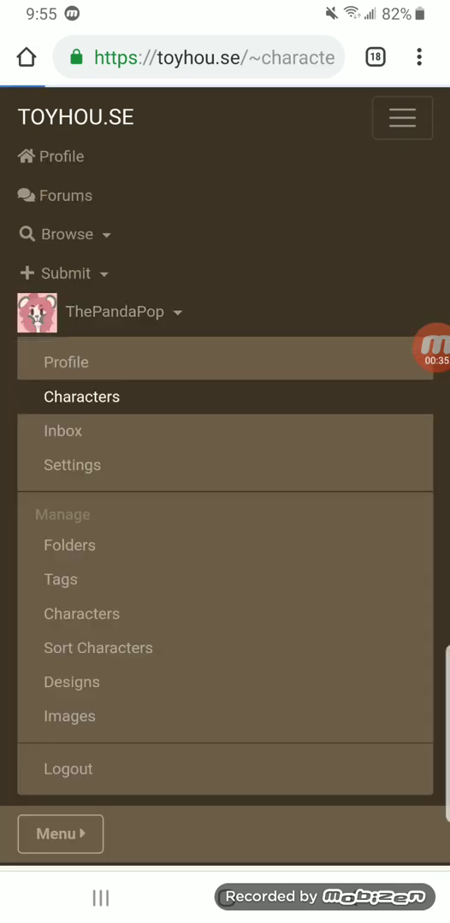
pyautogui.click(82, 396)
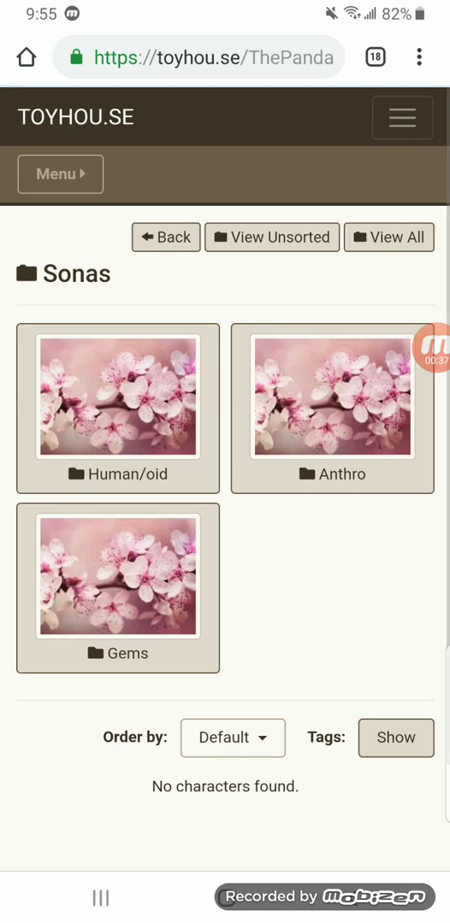
pyautogui.scroll(-3)
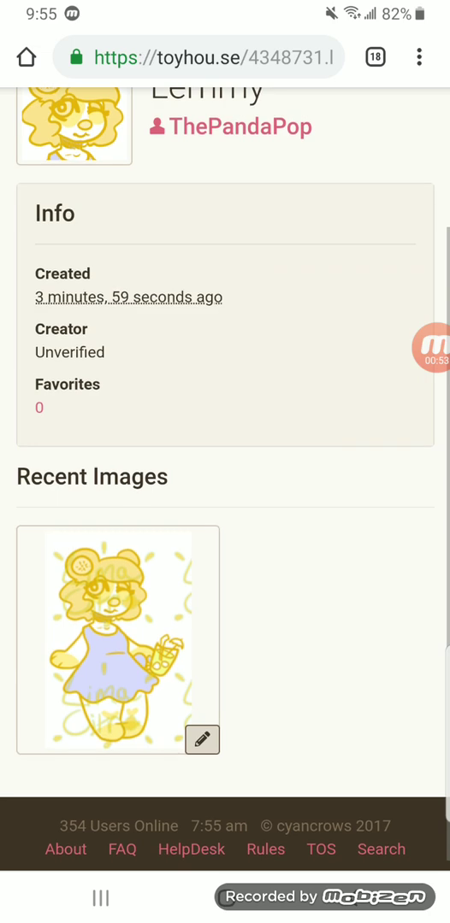
pyautogui.scroll(-3)
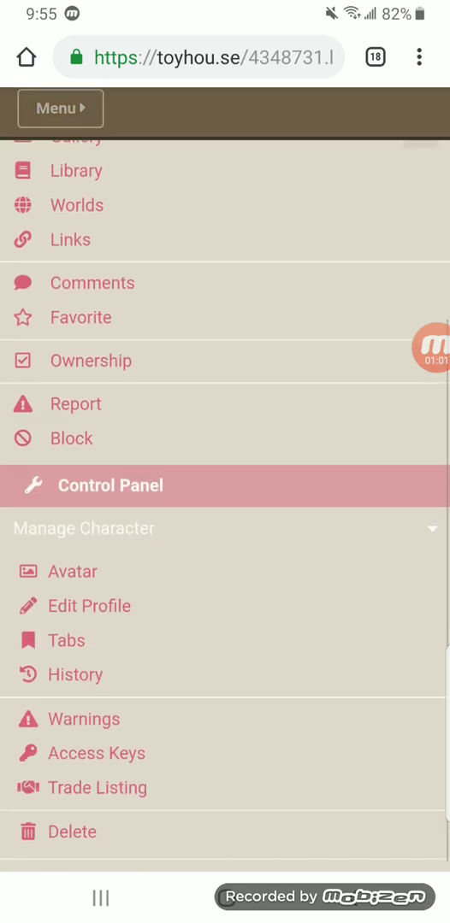
pyautogui.scroll(-3)
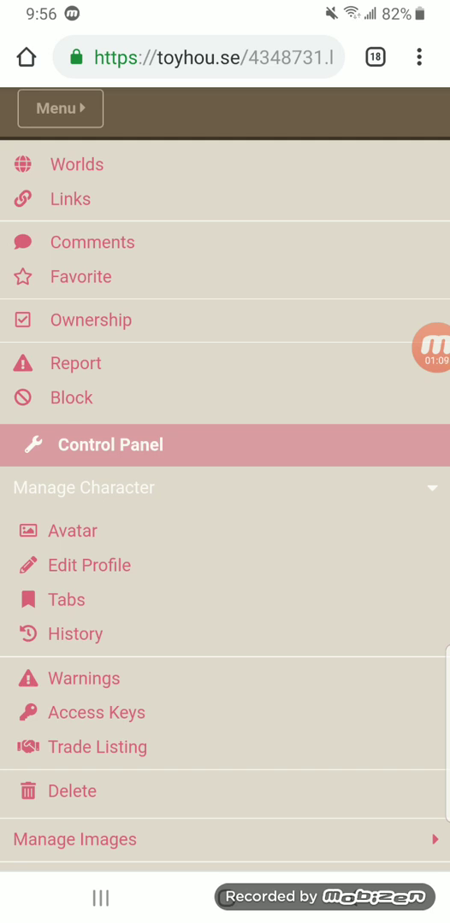
pyautogui.scroll(-3)
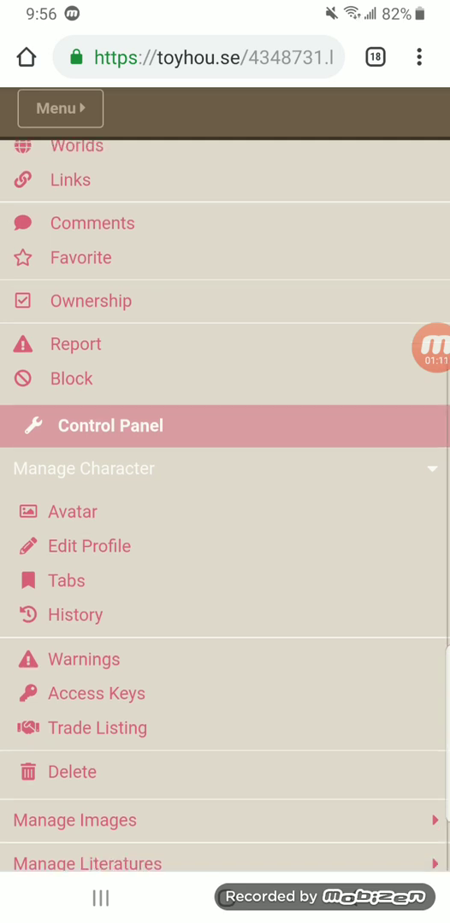
pyautogui.click(74, 614)
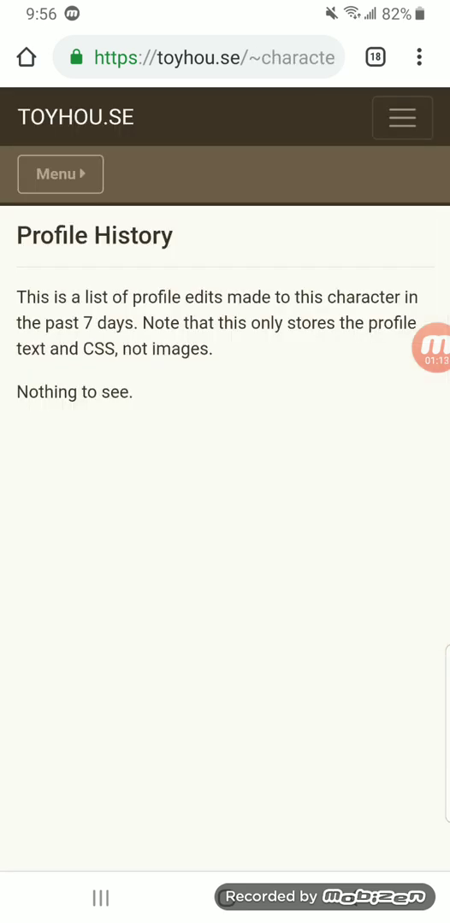
pyautogui.scroll(-3)
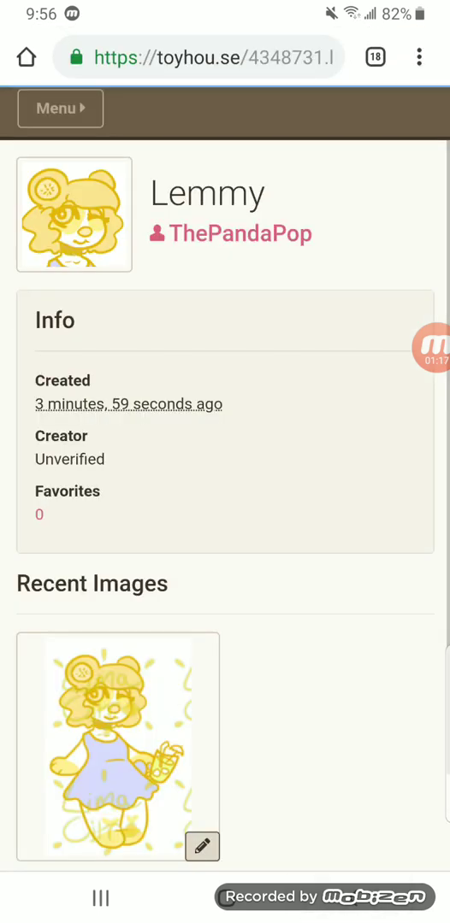
pyautogui.click(60, 109)
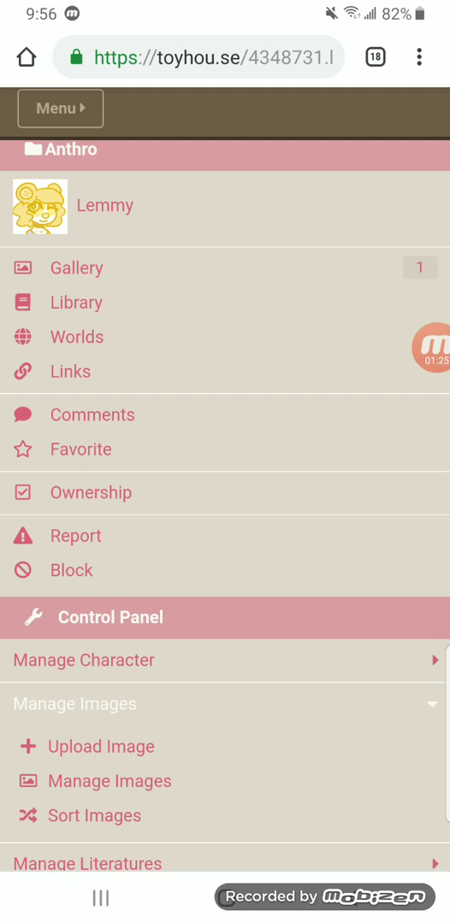
# Review Lemmy's image visibility and watermark settings, then expand Manage Literatures.
pyautogui.click(109, 781)
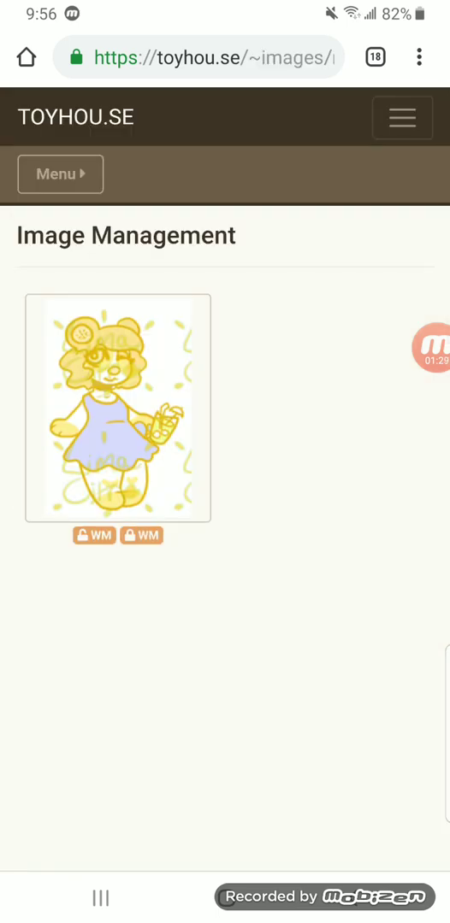
pyautogui.scroll(-3)
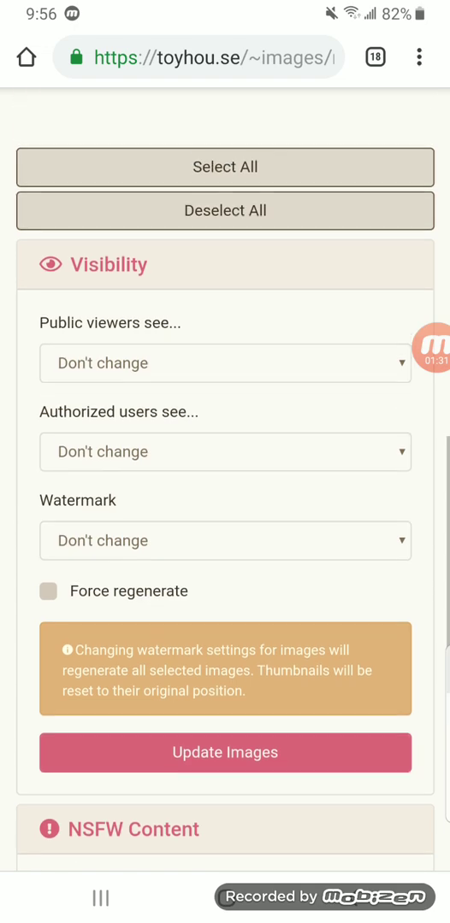
pyautogui.scroll(3)
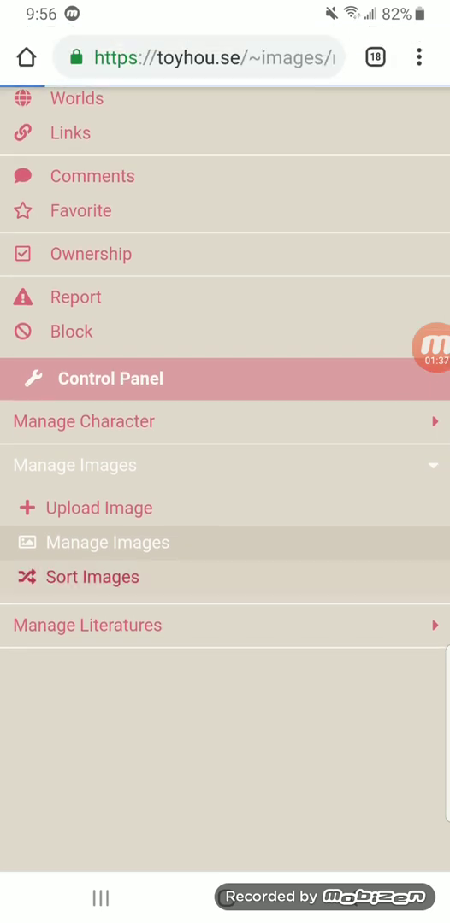
pyautogui.click(92, 576)
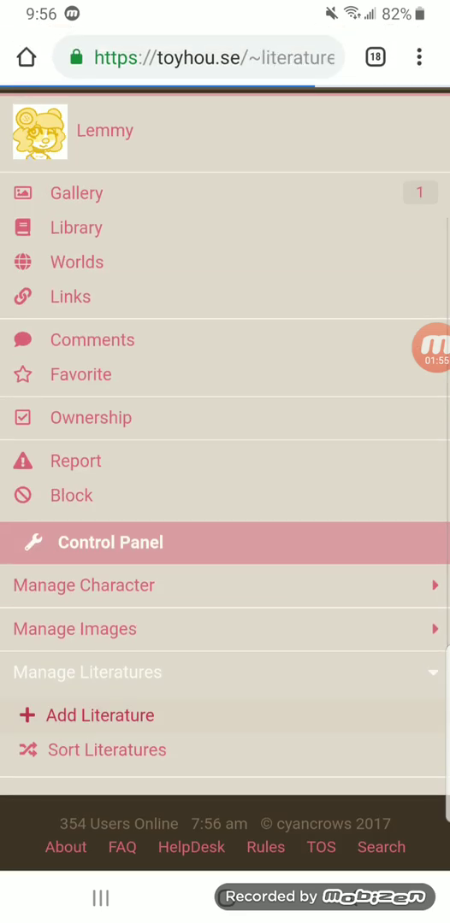
# Look over the Create Literature form, then return to Lemmy's page through the Cast.
pyautogui.click(99, 716)
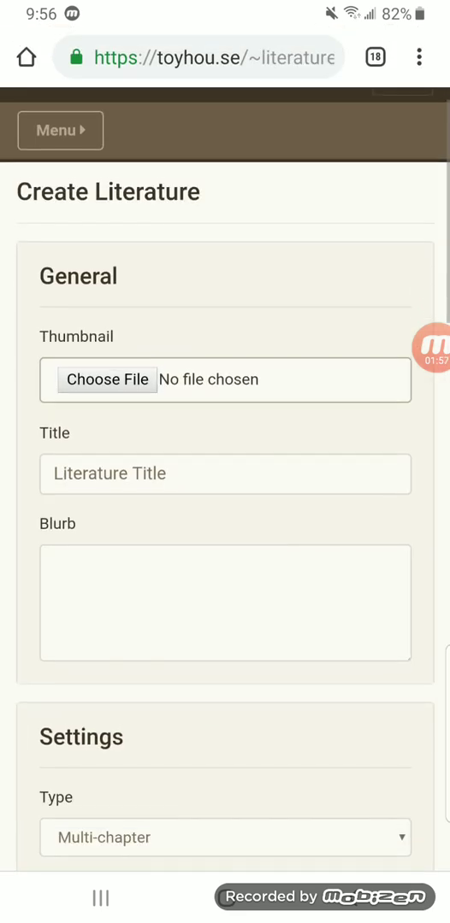
pyautogui.scroll(-3)
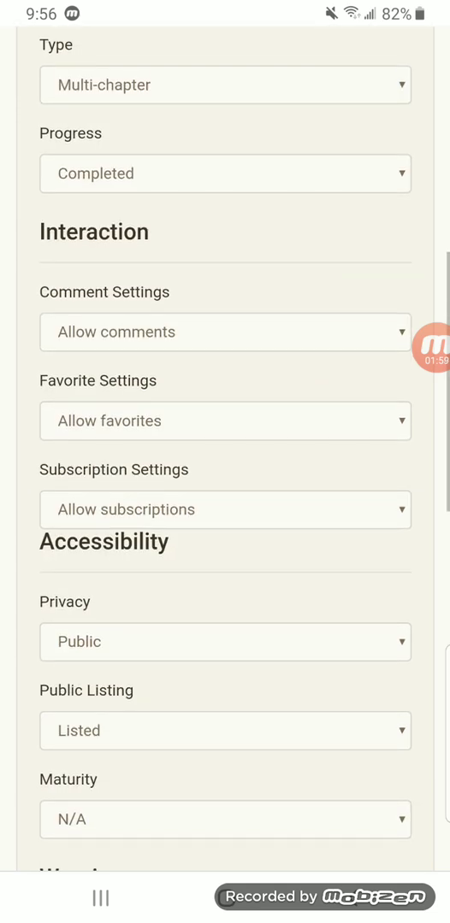
pyautogui.scroll(-3)
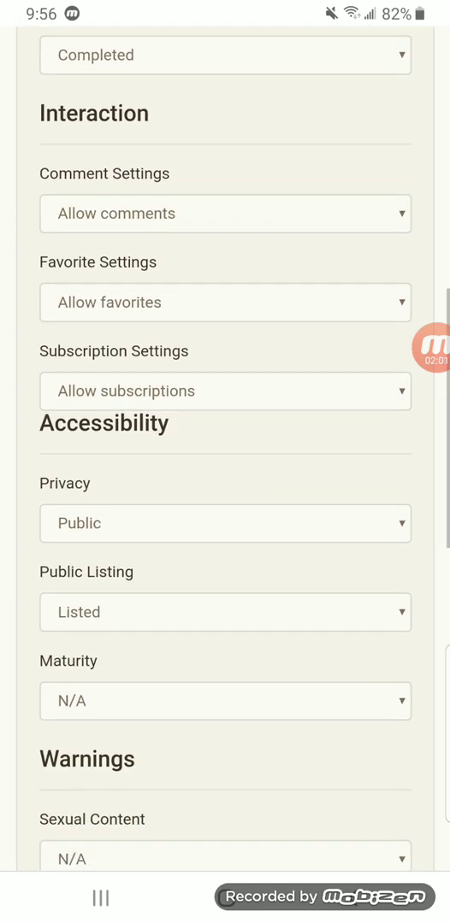
pyautogui.scroll(-3)
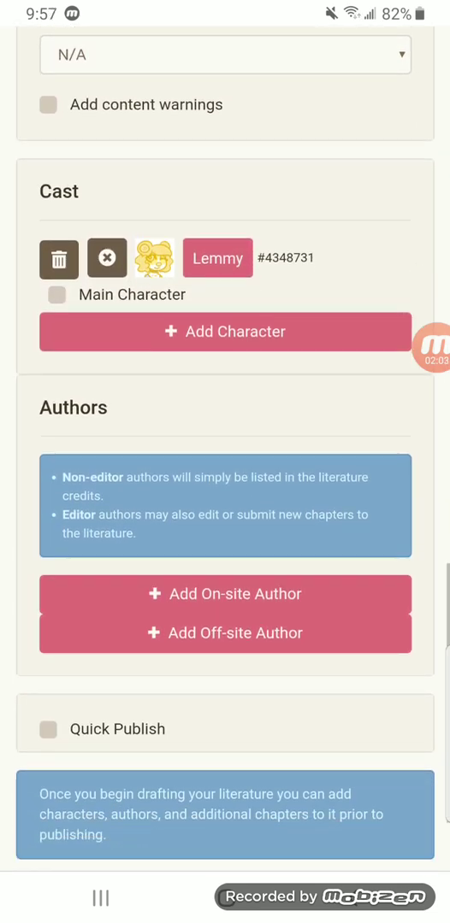
pyautogui.click(154, 258)
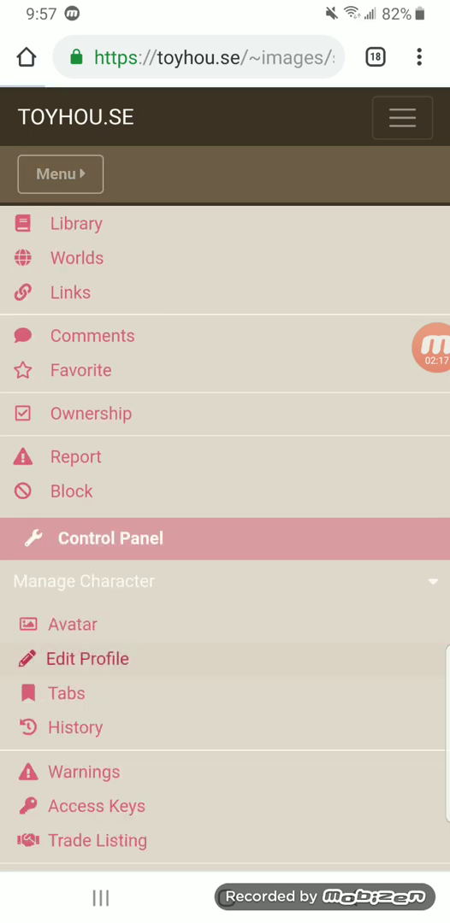
pyautogui.click(86, 658)
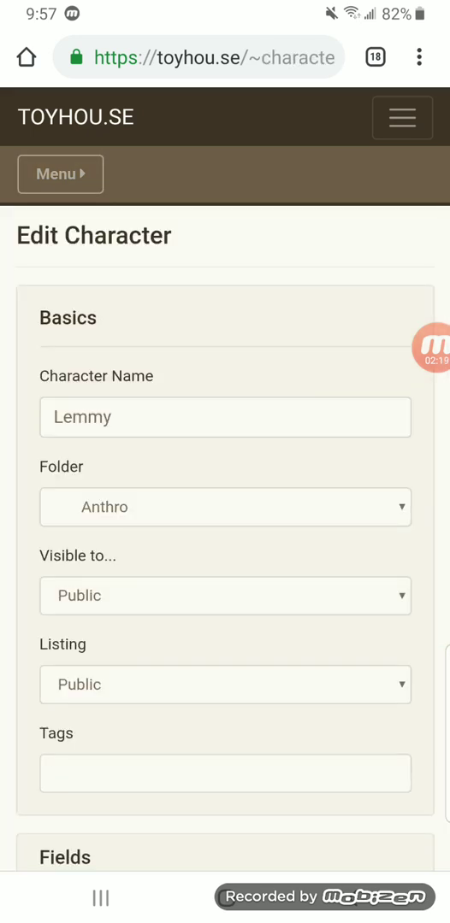
pyautogui.scroll(-3)
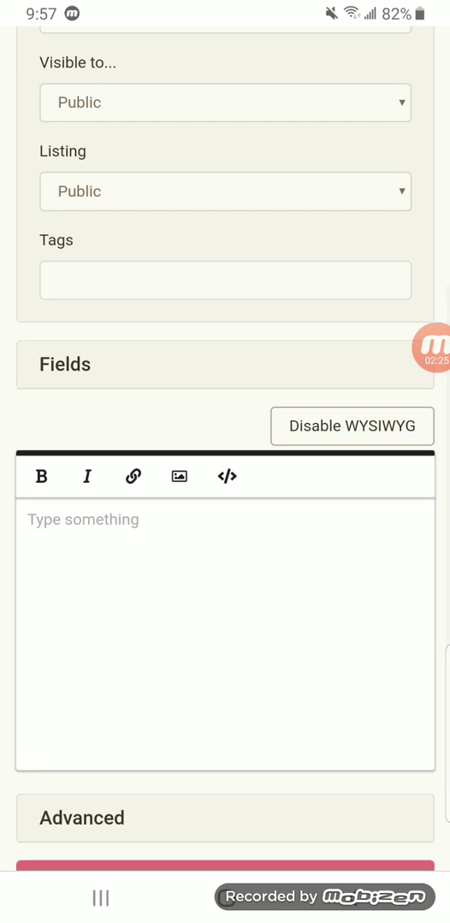
pyautogui.scroll(-3)
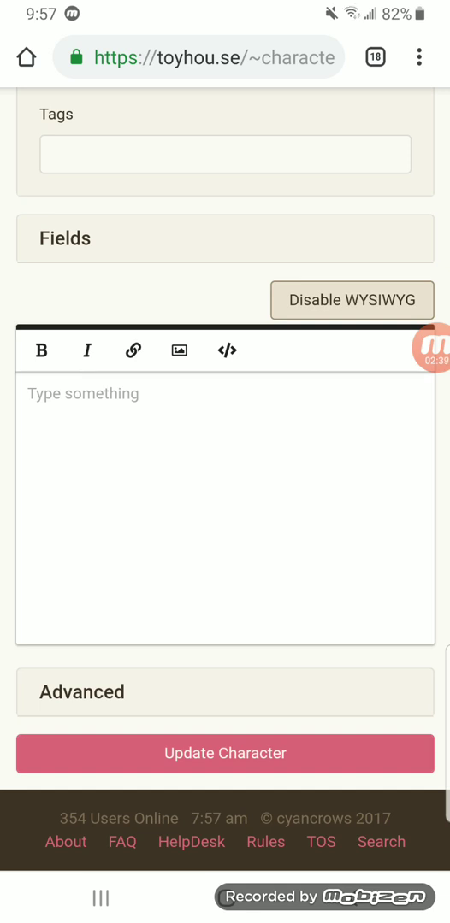
pyautogui.click(353, 300)
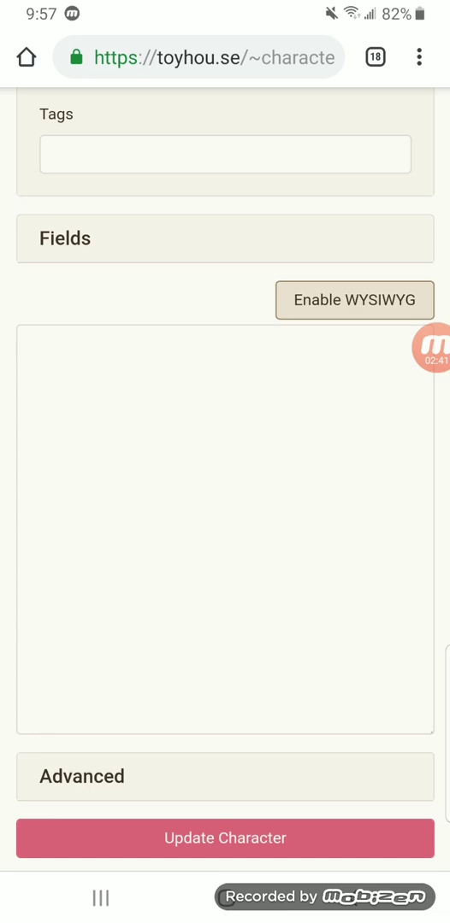
pyautogui.click(225, 530)
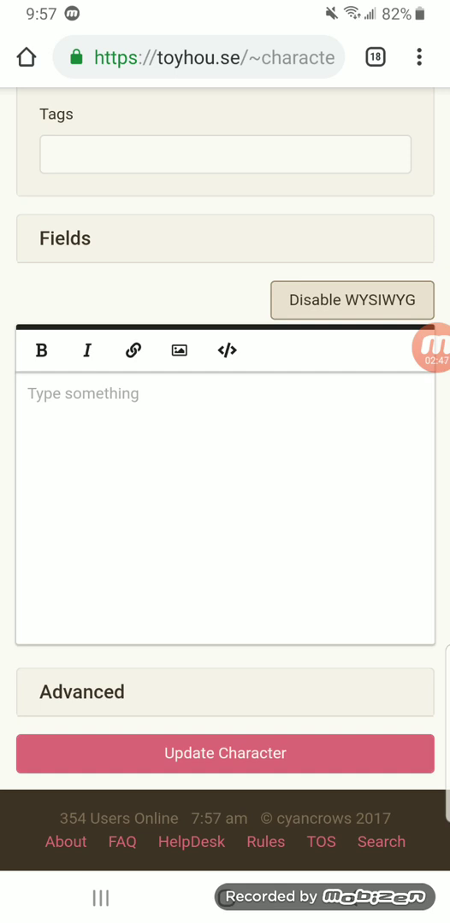
# Add two custom profile fields: Age 17 and Species Lemon panda.
pyautogui.scroll(-3)
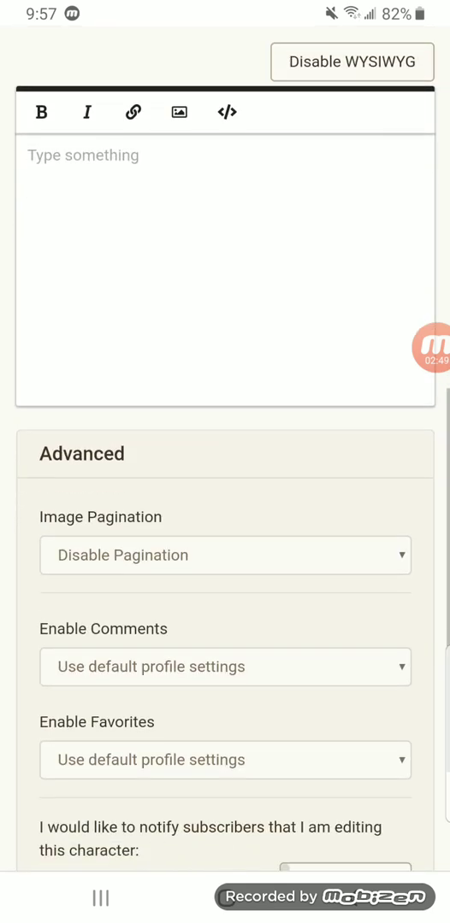
pyautogui.scroll(-3)
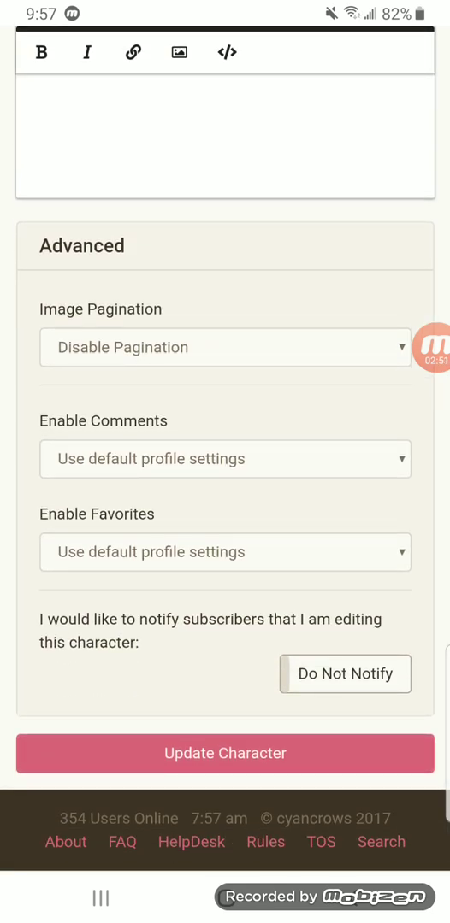
pyautogui.scroll(3)
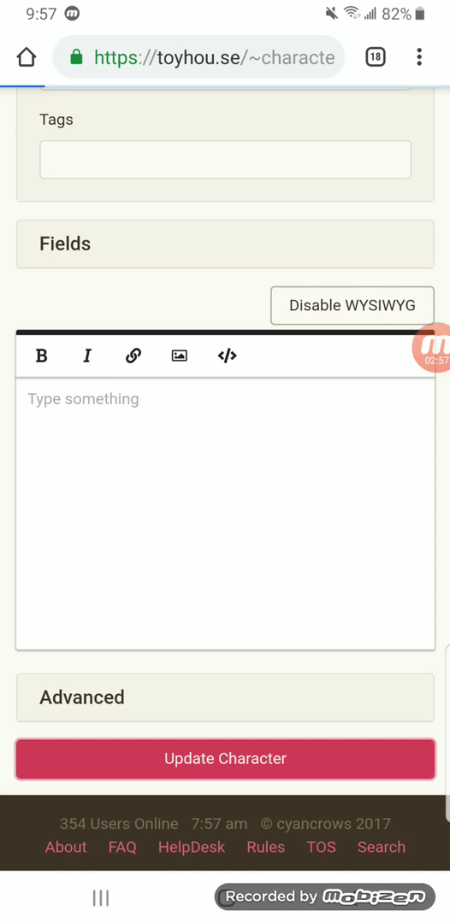
pyautogui.scroll(-3)
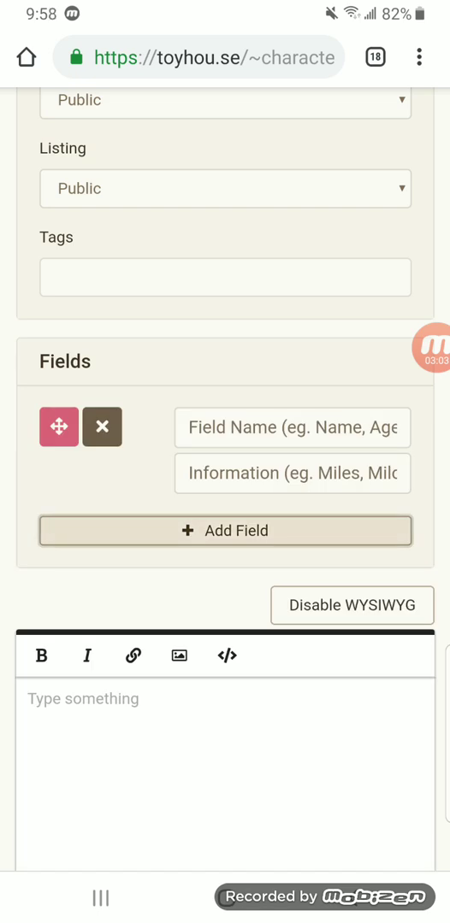
pyautogui.write('Age')
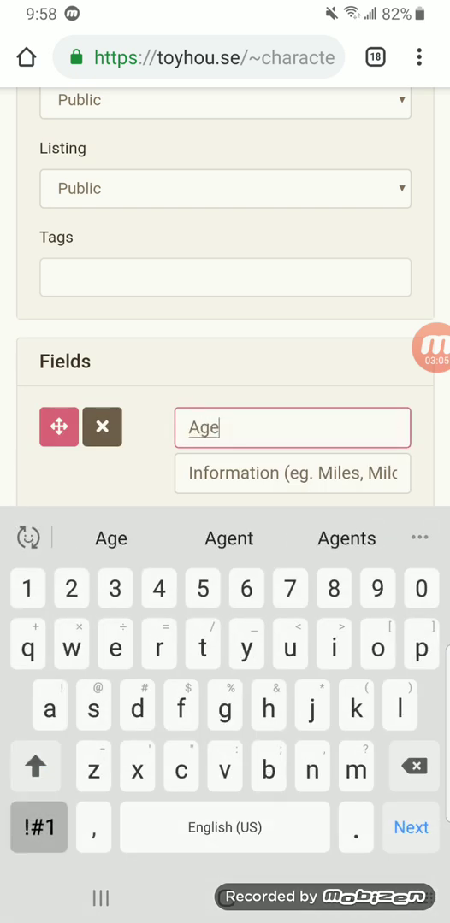
pyautogui.click(38, 826)
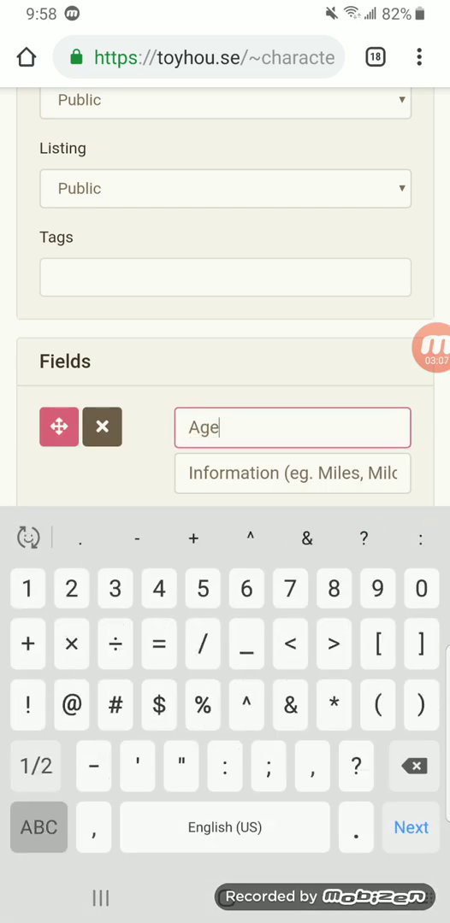
pyautogui.click(292, 474)
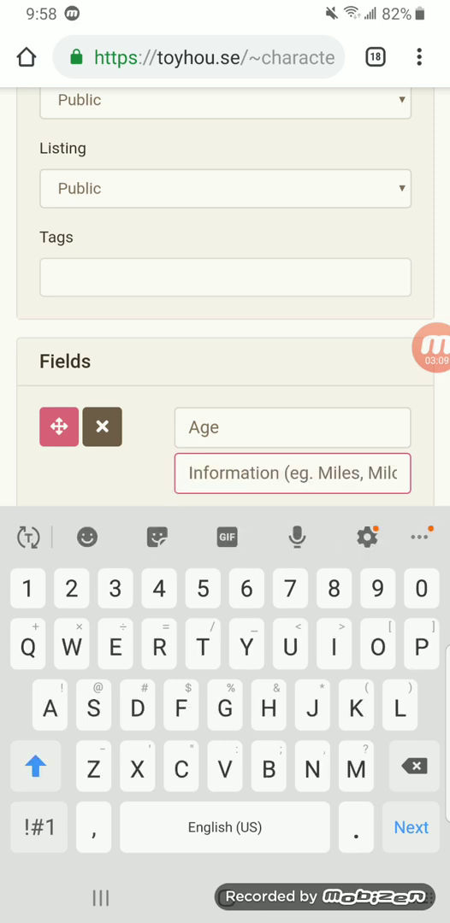
pyautogui.write('17')
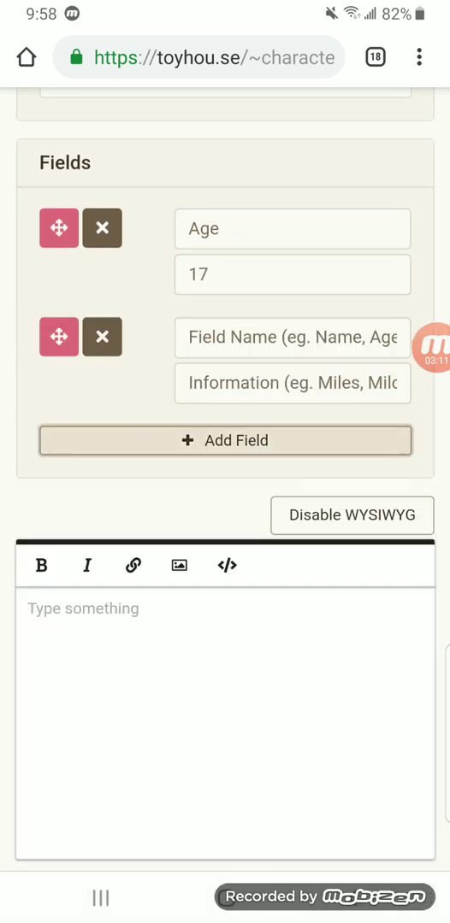
pyautogui.write('Specoes')
pyautogui.click(292, 383)
pyautogui.write('Lemon')
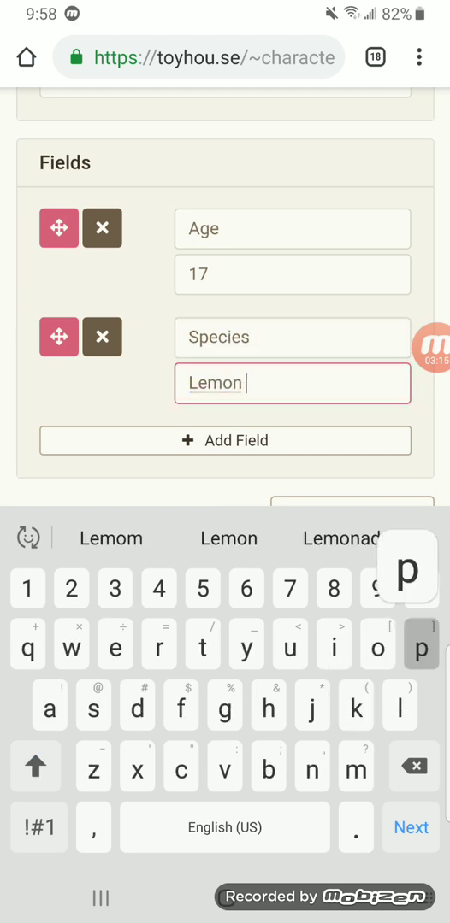
pyautogui.write('panda')
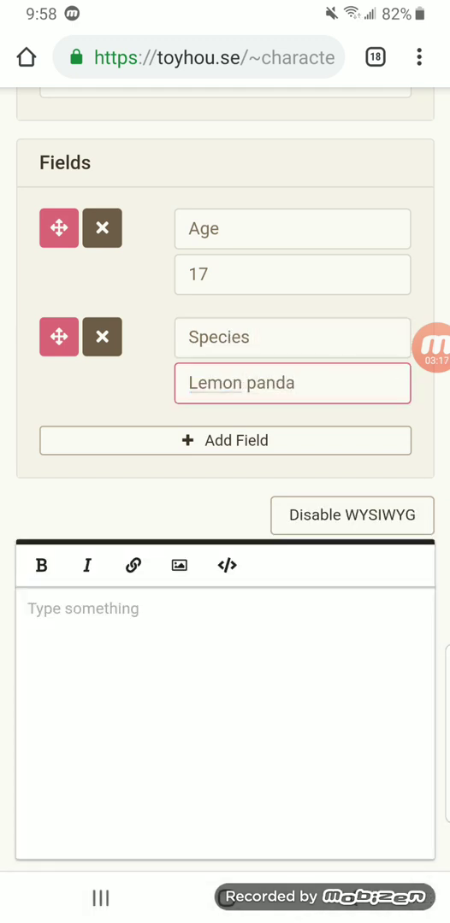
pyautogui.scroll(-3)
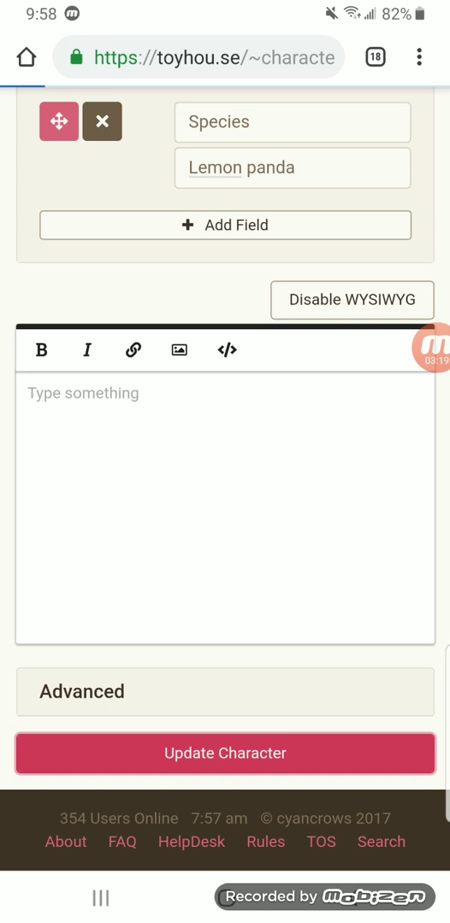
# Update Lemmy and scroll to Basic Info showing Age 17 and Species Lemon panda.
pyautogui.click(225, 753)
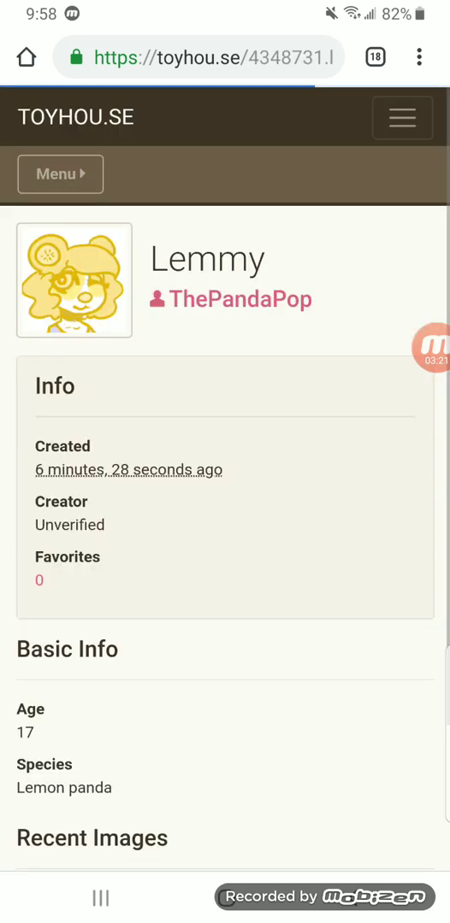
pyautogui.scroll(-3)
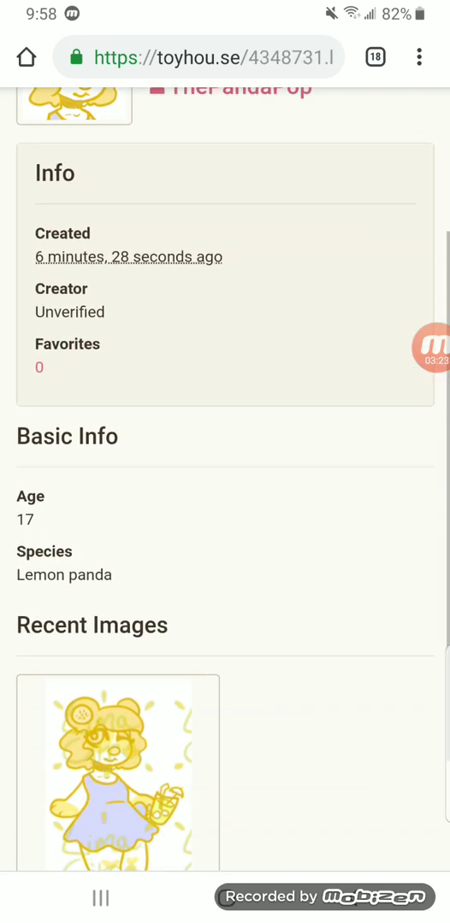
pyautogui.scroll(-3)
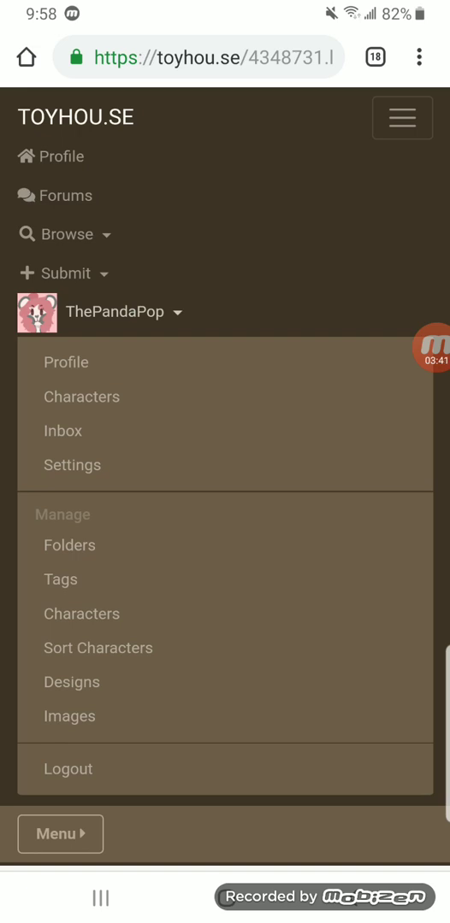
# Rearrange the character gallery with Custom Examples first and save the order.
pyautogui.click(98, 646)
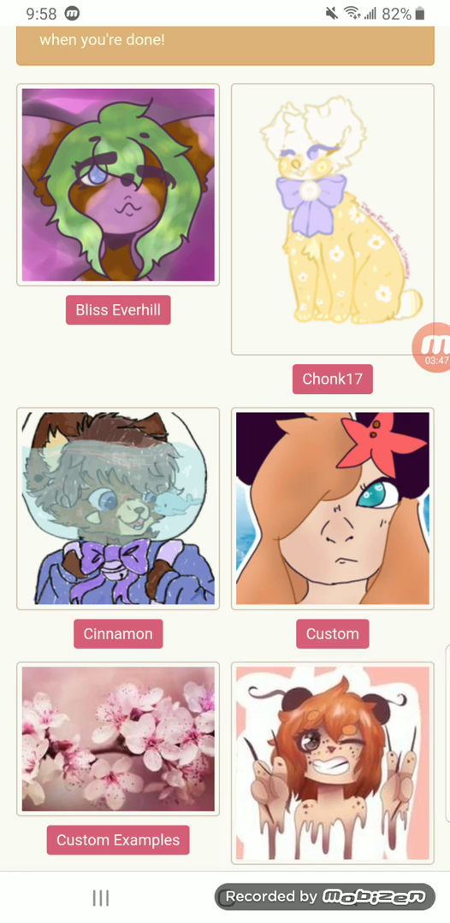
pyautogui.scroll(-3)
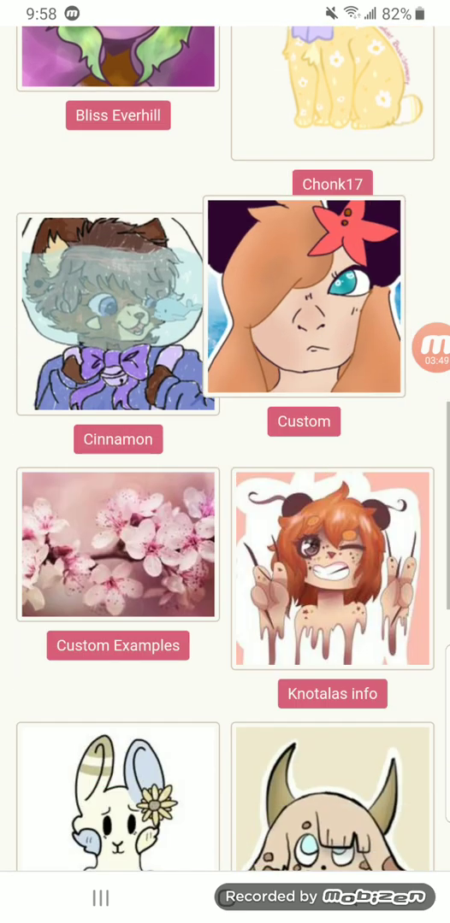
pyautogui.scroll(-3)
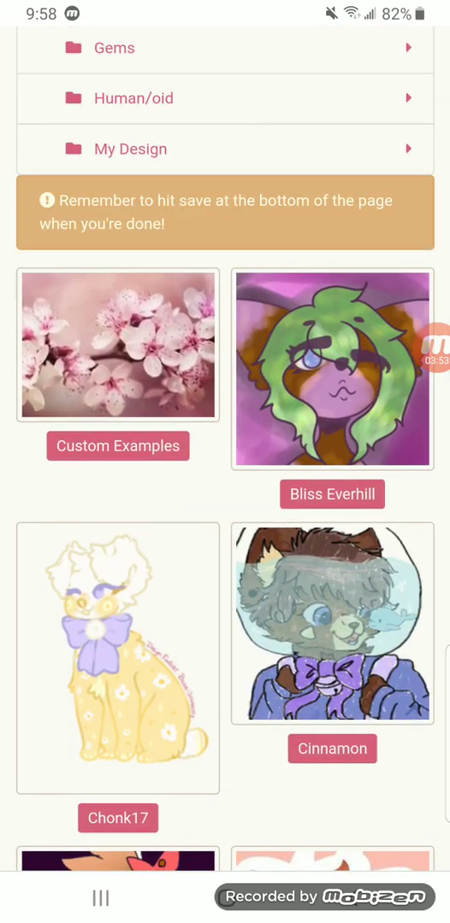
pyautogui.scroll(-3)
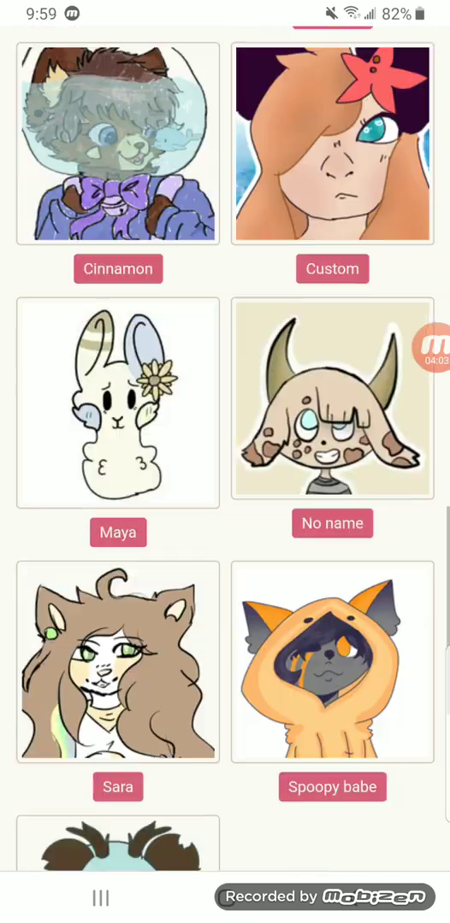
pyautogui.scroll(-3)
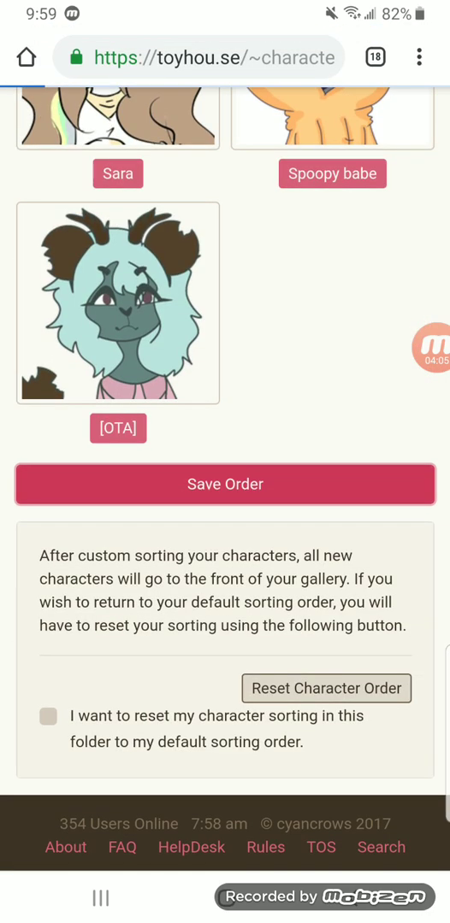
pyautogui.click(225, 484)
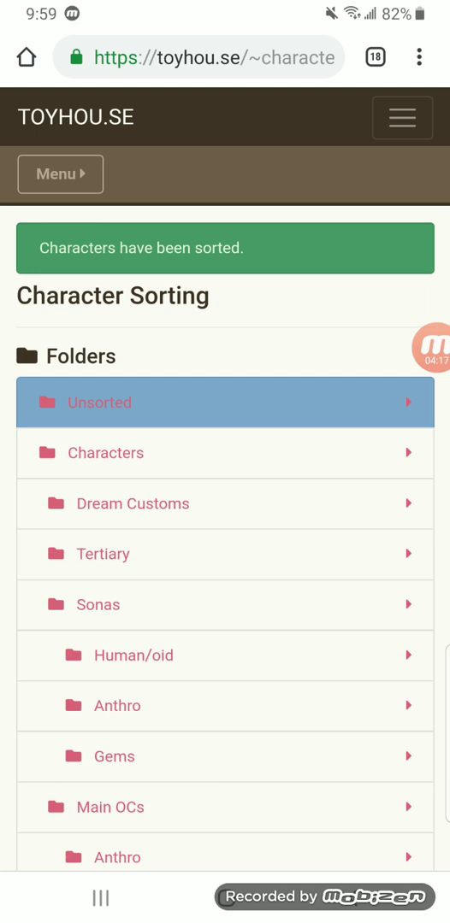
# Switch to the desktop site and open Transfer History from the account dropdown.
pyautogui.click(418, 57)
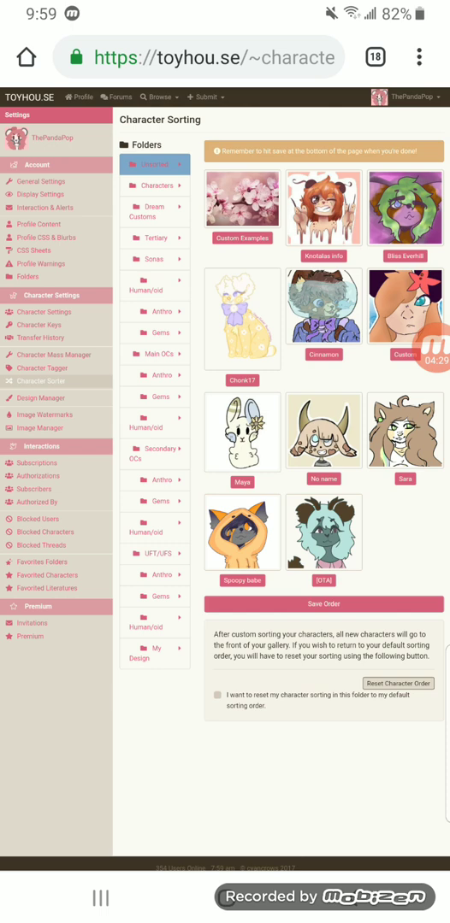
pyautogui.click(410, 97)
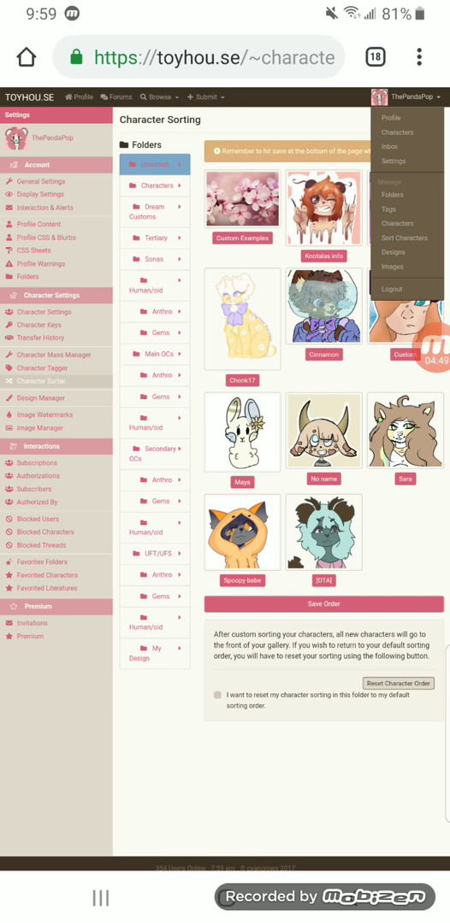
pyautogui.click(202, 96)
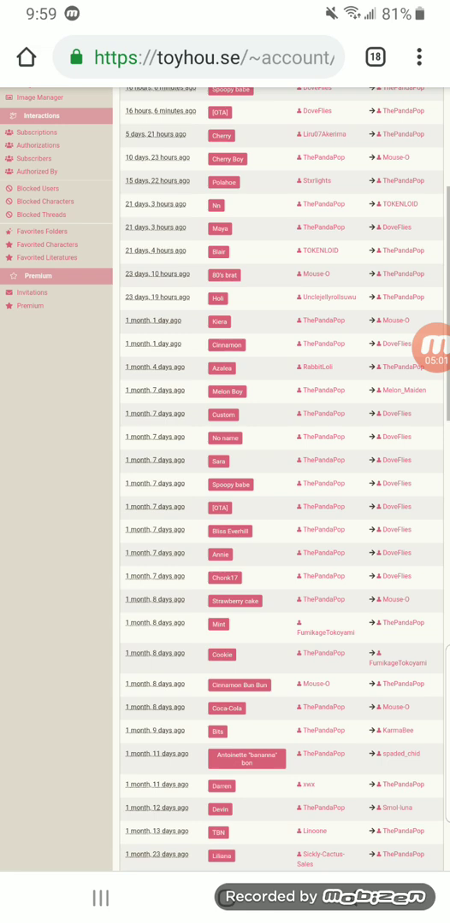
# Back in mobile layout, scroll Transfers to month-old entries, then open the navigation menu.
pyautogui.click(418, 58)
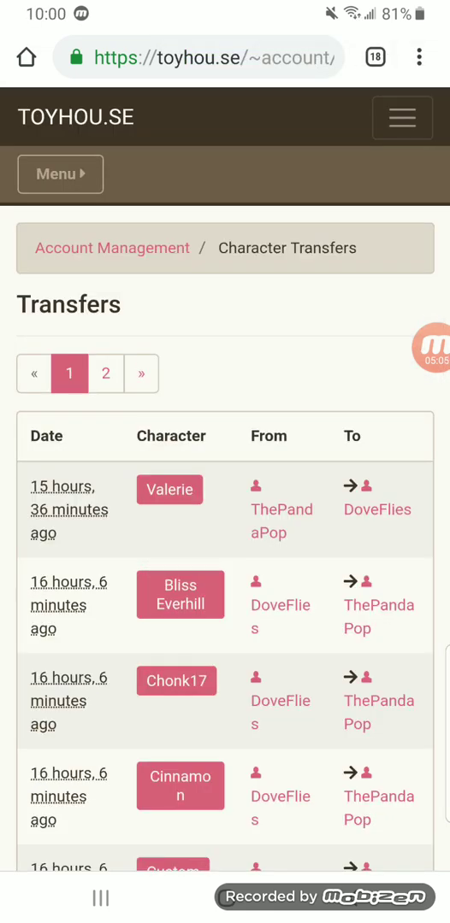
pyautogui.scroll(-3)
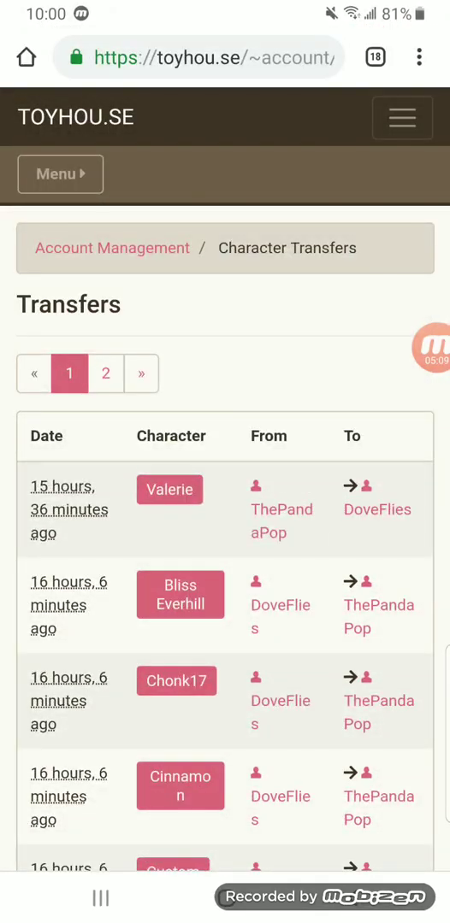
pyautogui.scroll(-3)
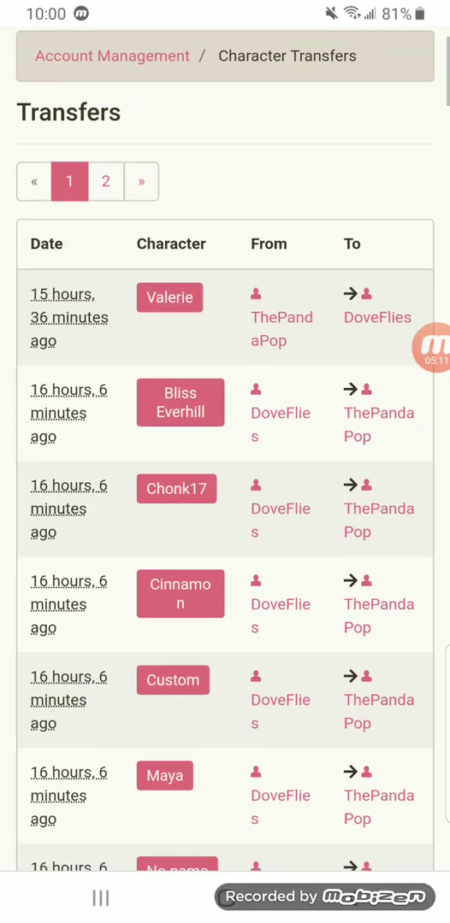
pyautogui.scroll(-3)
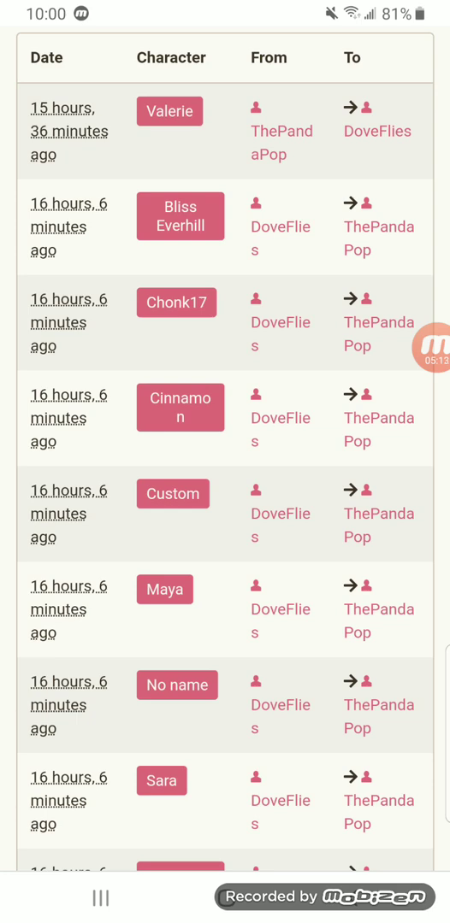
pyautogui.scroll(-3)
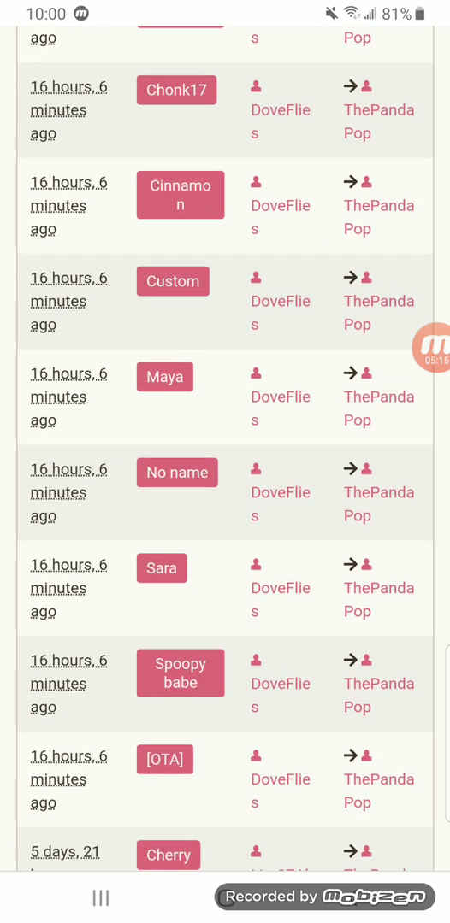
pyautogui.scroll(-3)
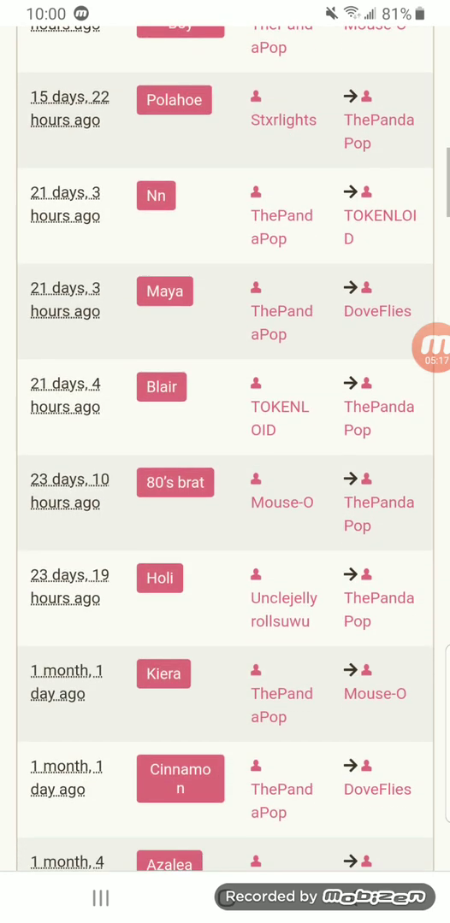
pyautogui.scroll(-3)
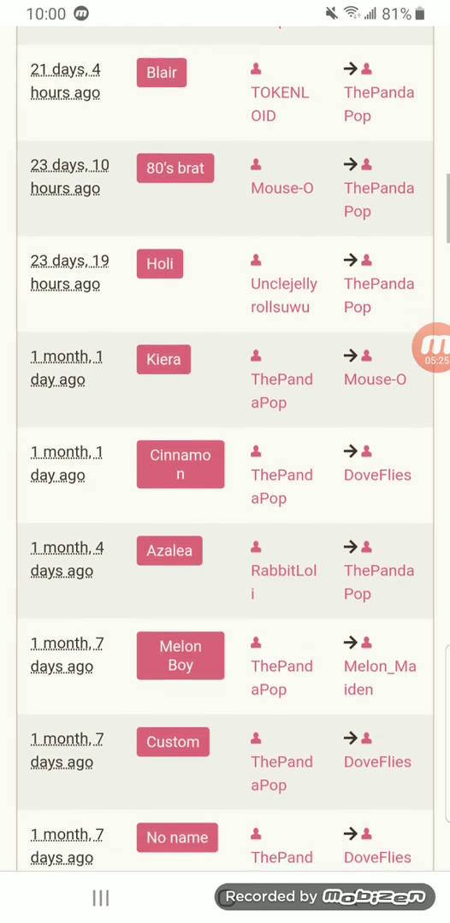
pyautogui.scroll(-3)
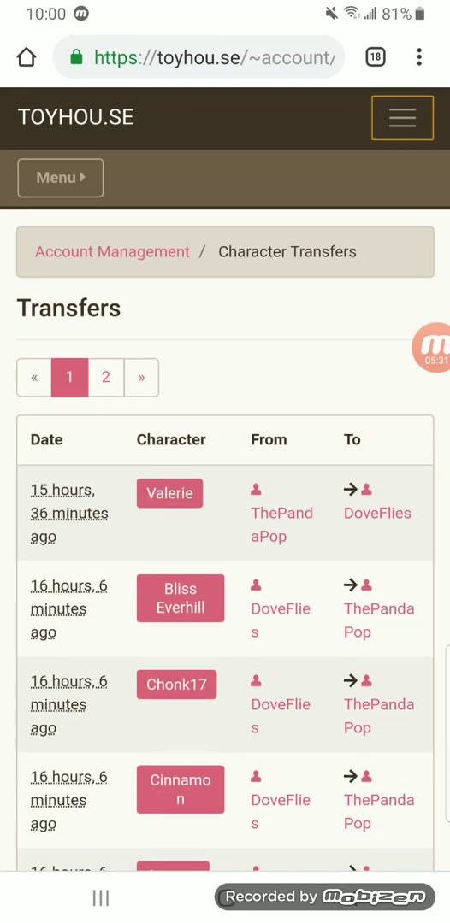
pyautogui.click(403, 118)
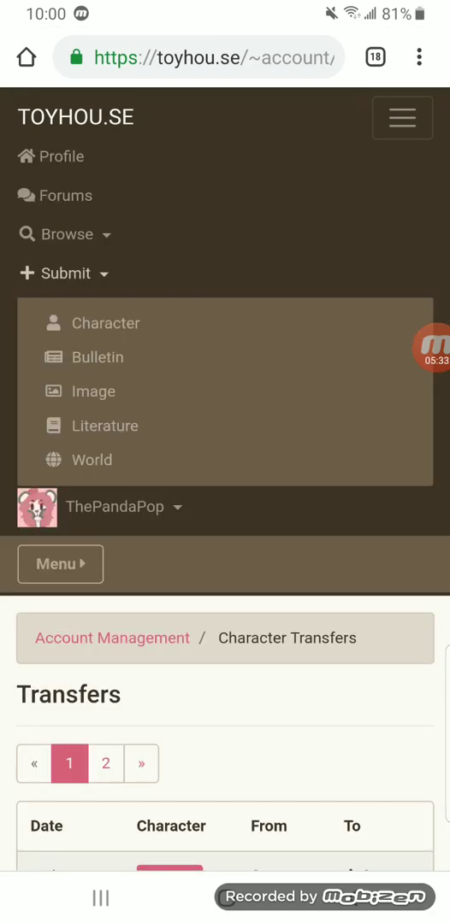
# Scroll through the Email, date of birth, Password and Avatar account settings.
pyautogui.scroll(-3)
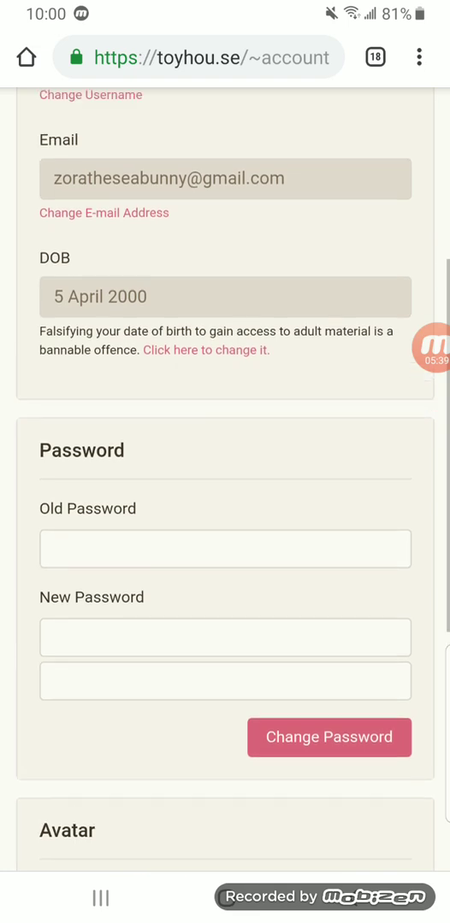
pyautogui.scroll(-3)
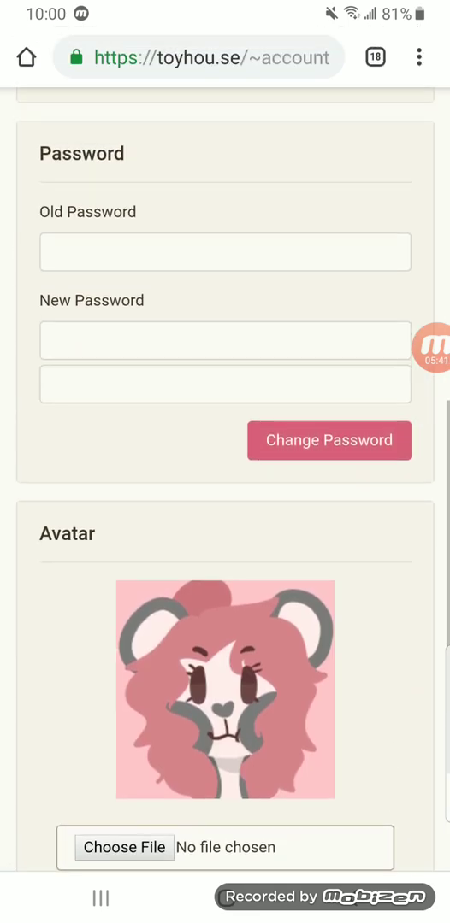
pyautogui.scroll(-3)
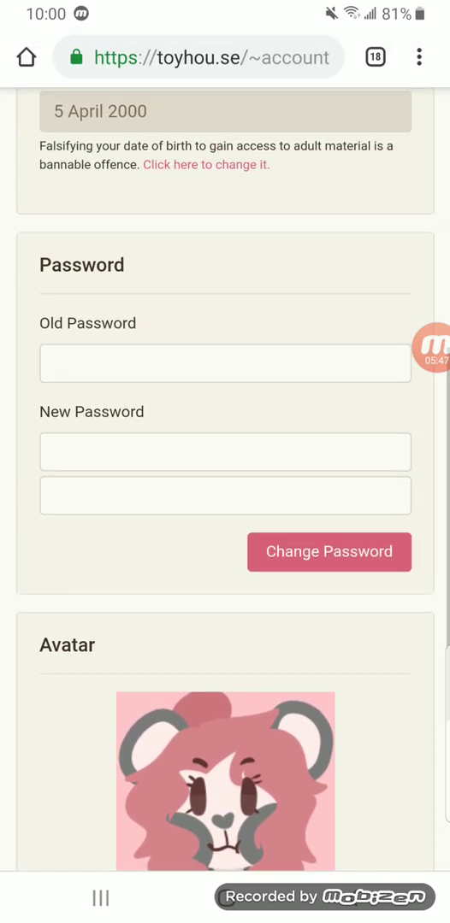
pyautogui.scroll(-3)
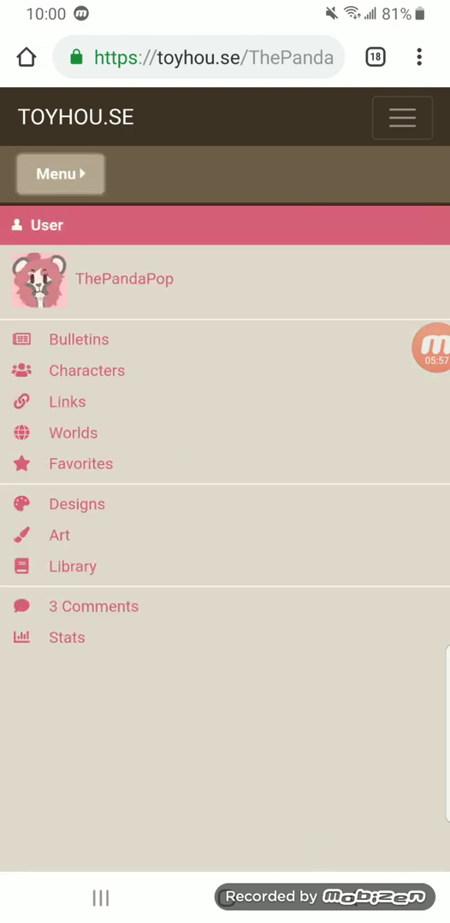
pyautogui.scroll(-3)
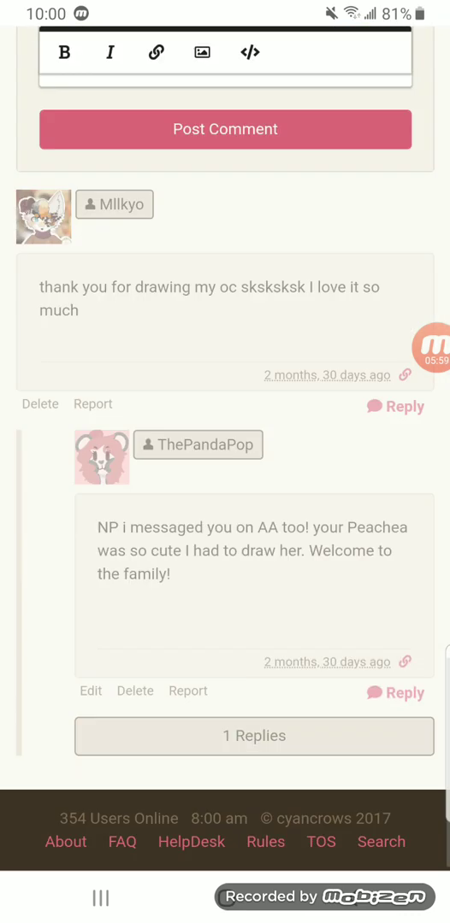